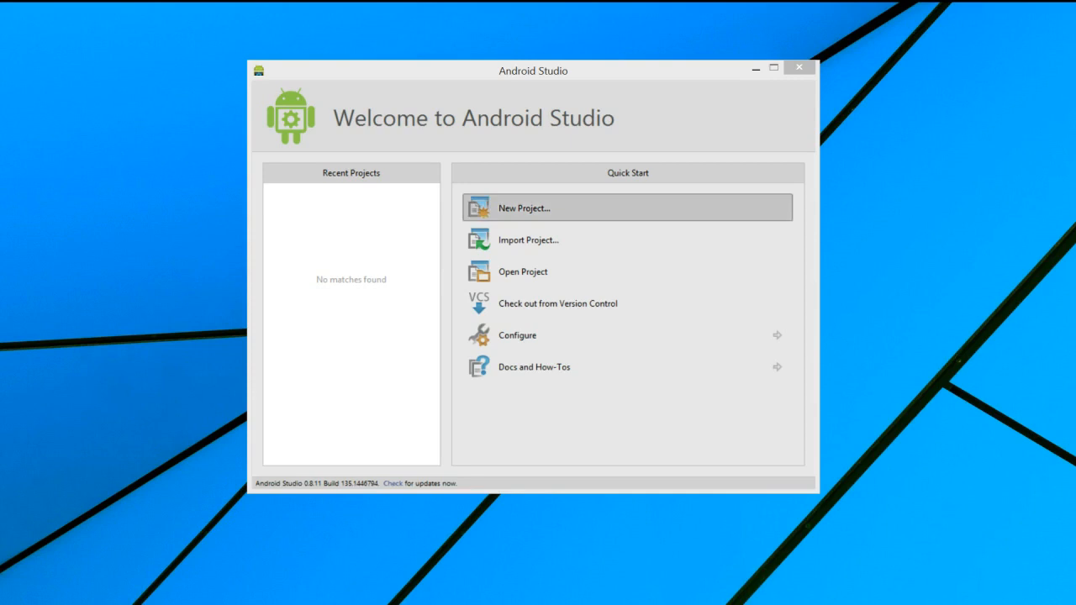
- Start a new project from the Welcome screen's Quick Start list
click(524, 208)
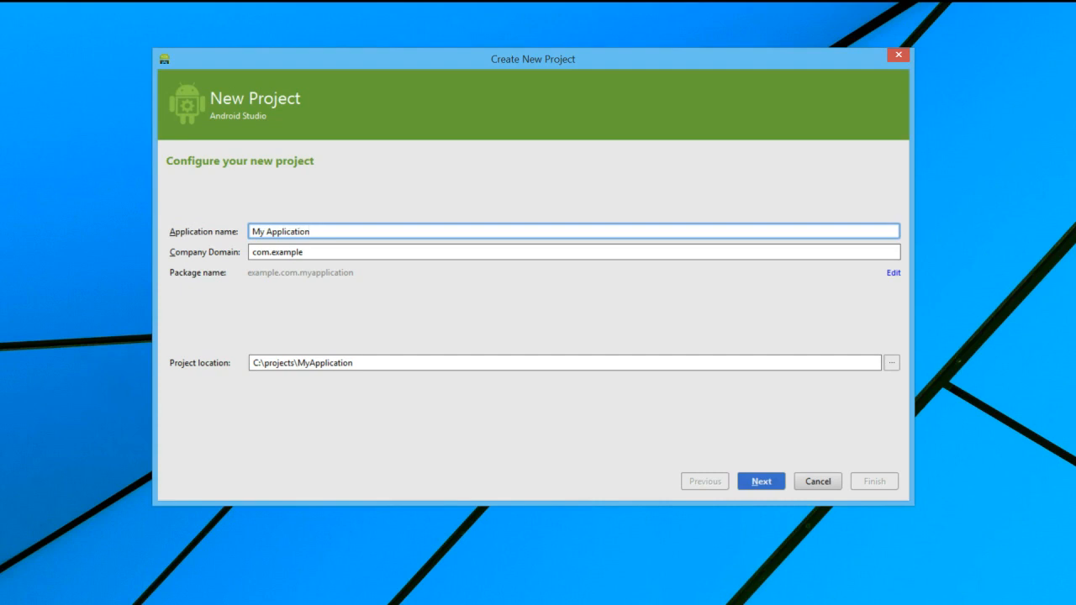
- Name the app Example App with company domain acmegames.com, giving package com.acmegames.exampleapp
double_click(279, 231)
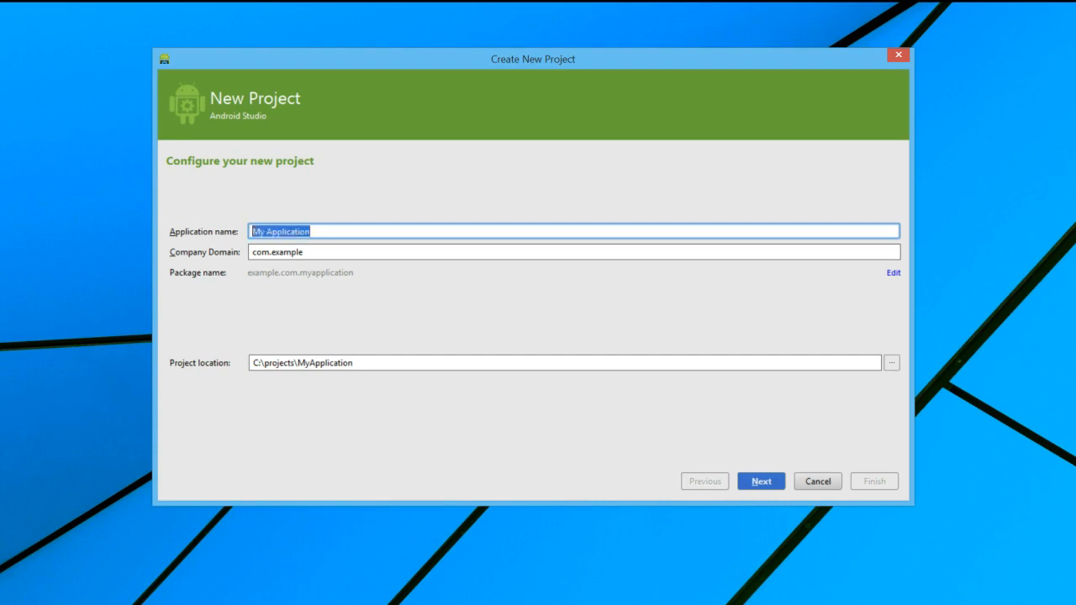
text(Example App)
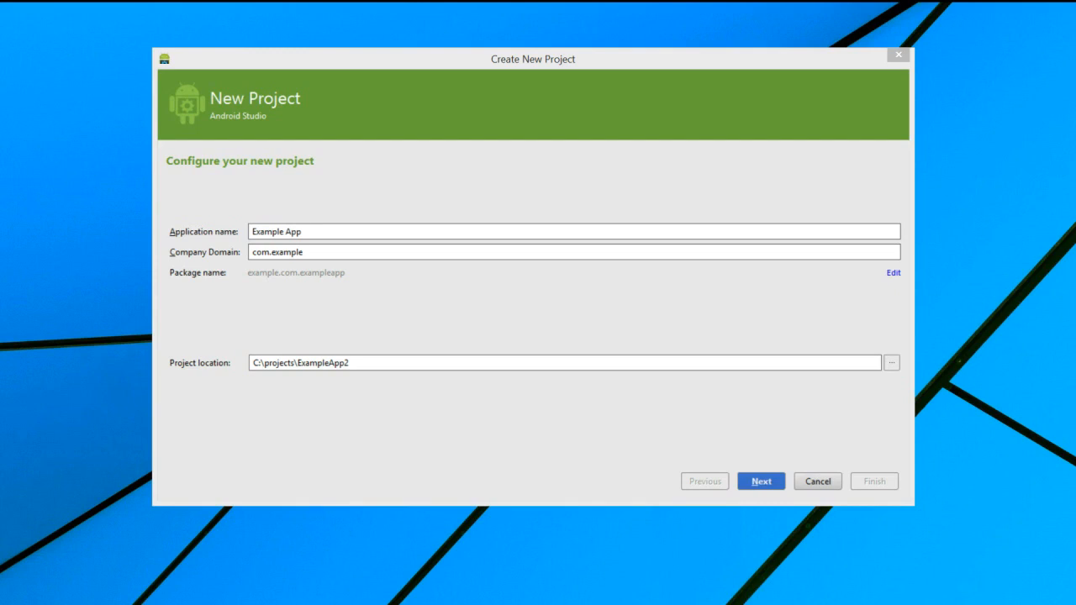
click(575, 252)
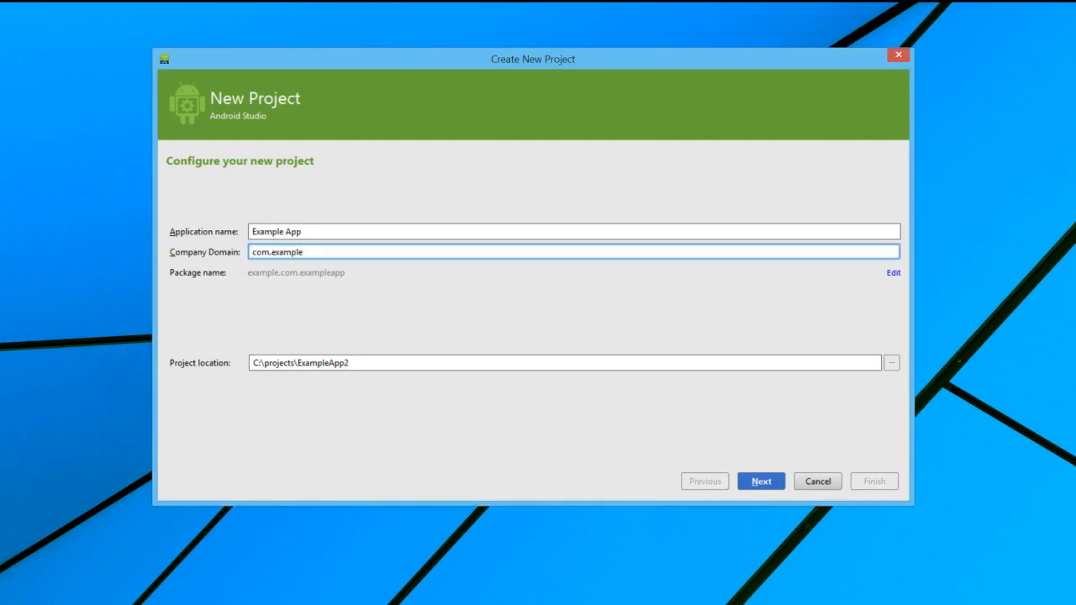
key(BackSpace)
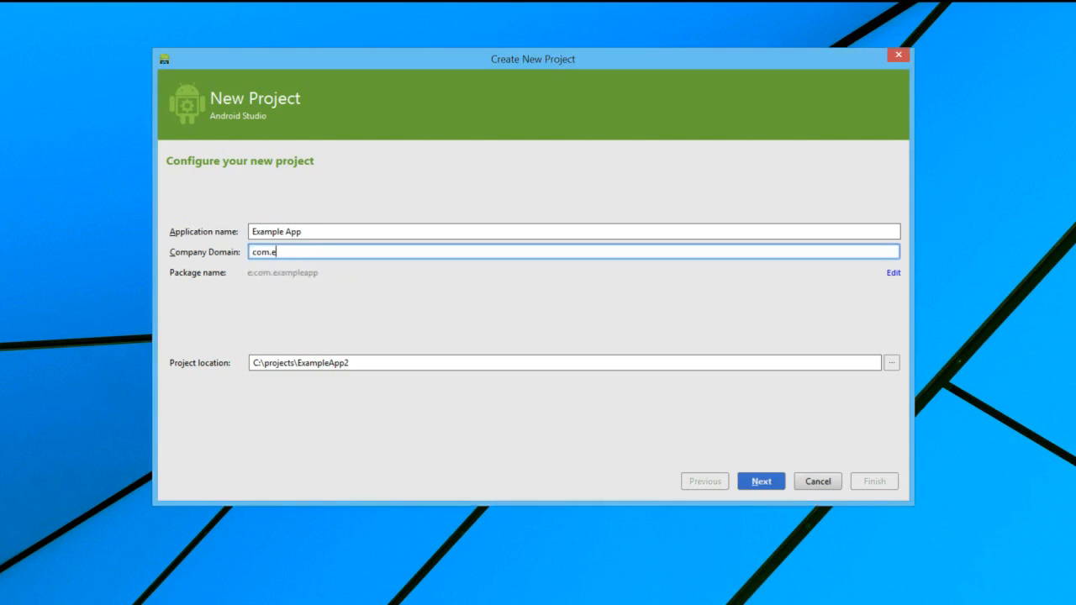
text(acmegames.)
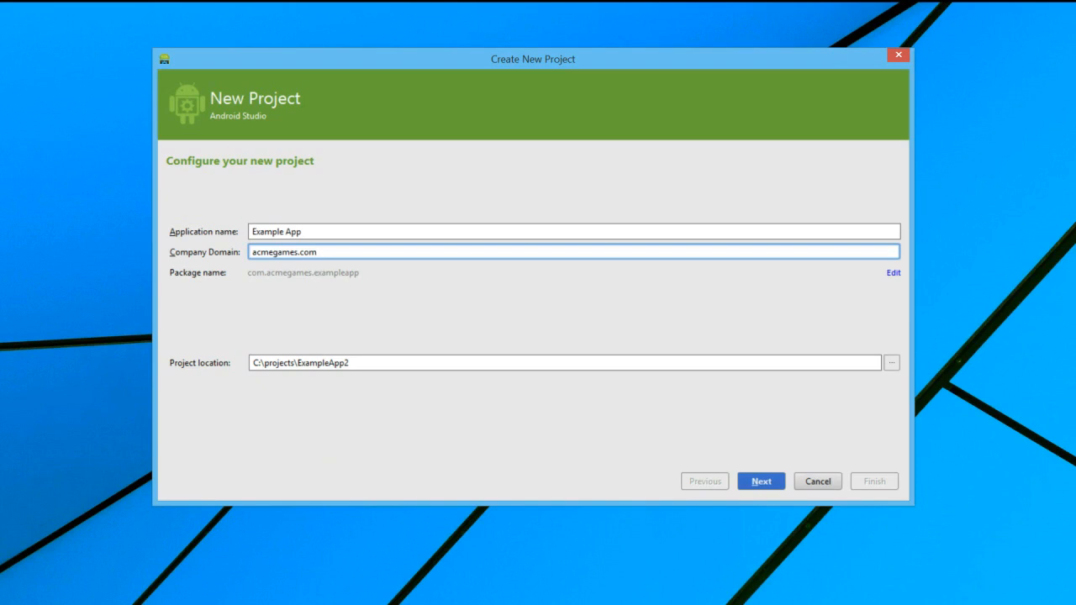
click(316, 252)
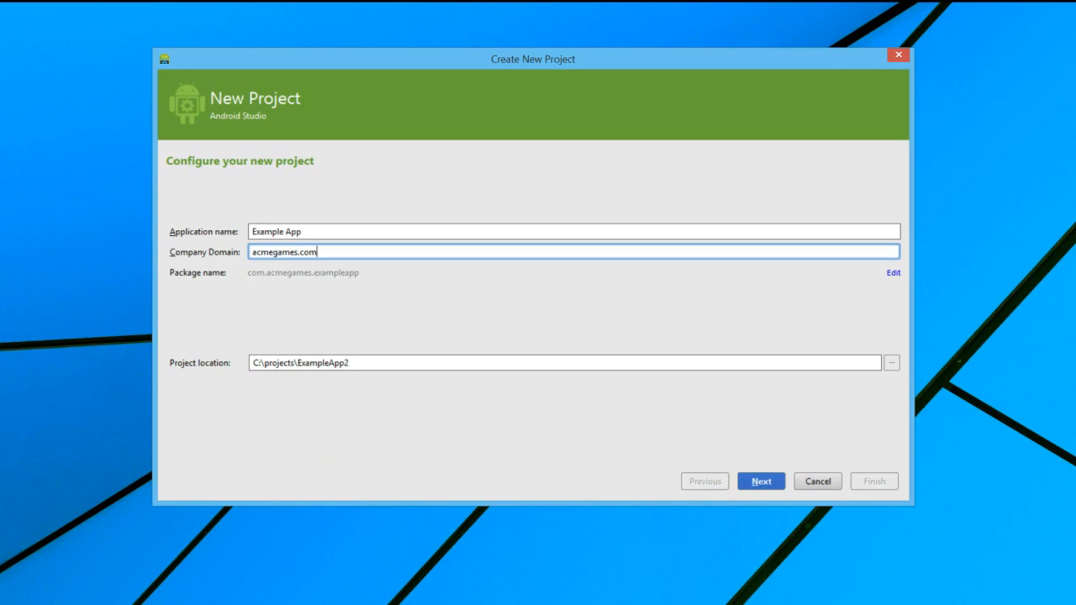
- Keep Phone and Tablet targeted with minimum SDK API 14 and continue to the activity templates
click(759, 481)
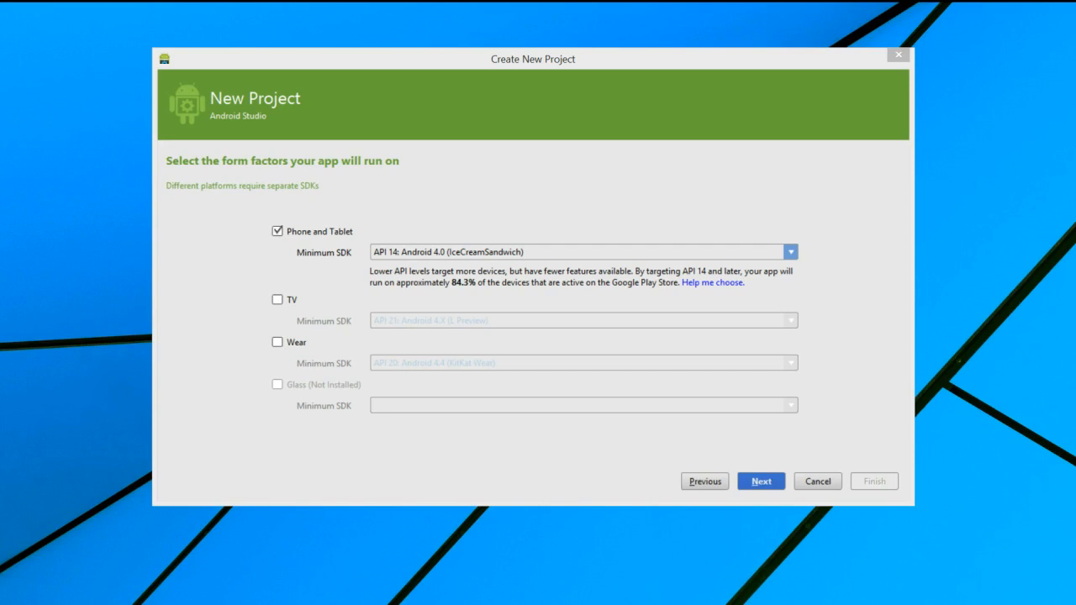
click(790, 252)
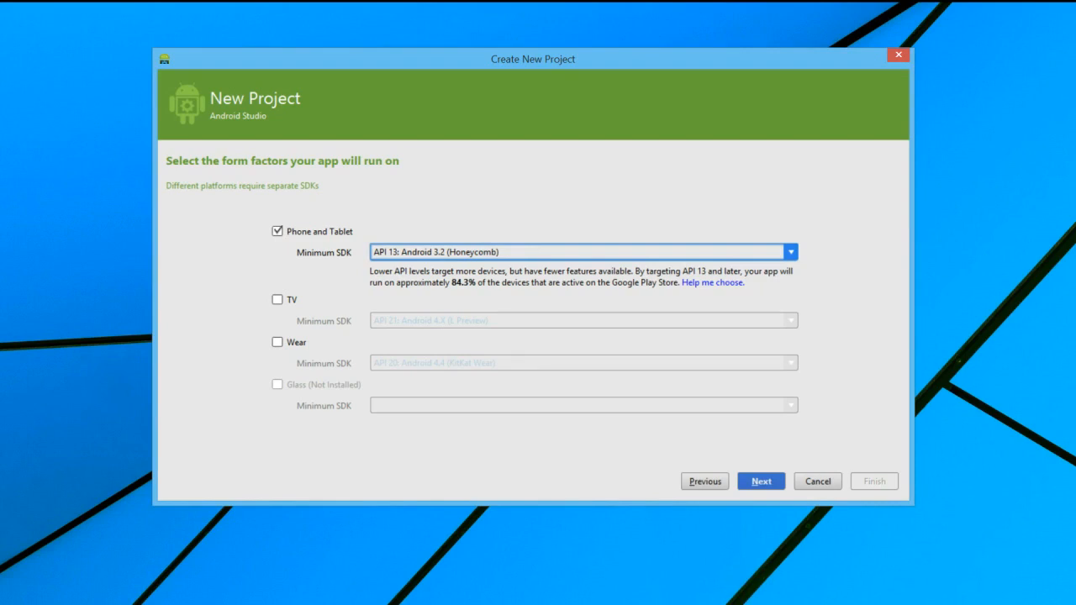
click(788, 252)
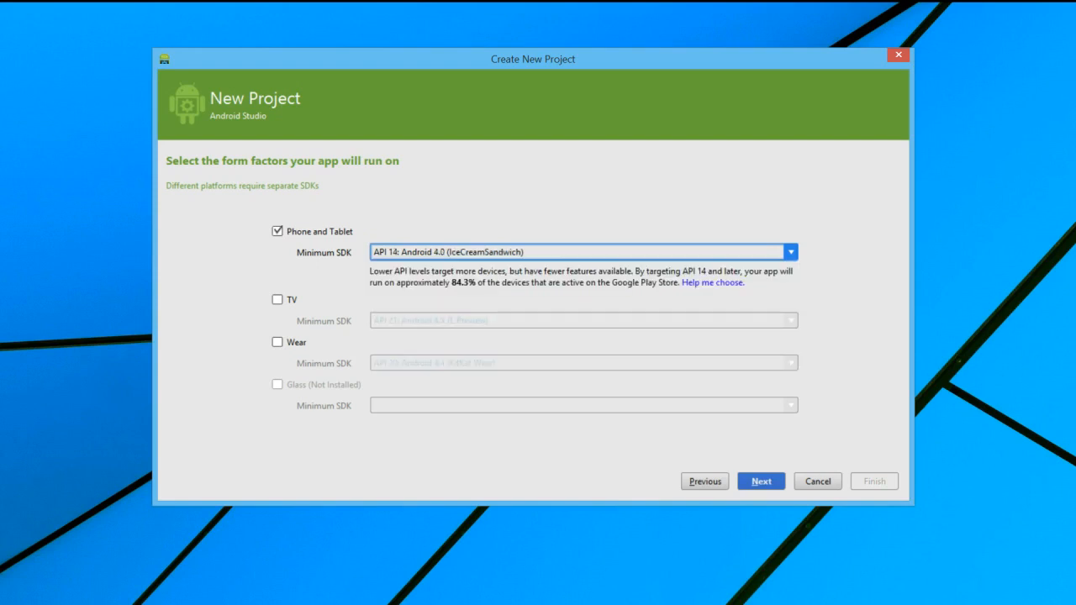
click(760, 480)
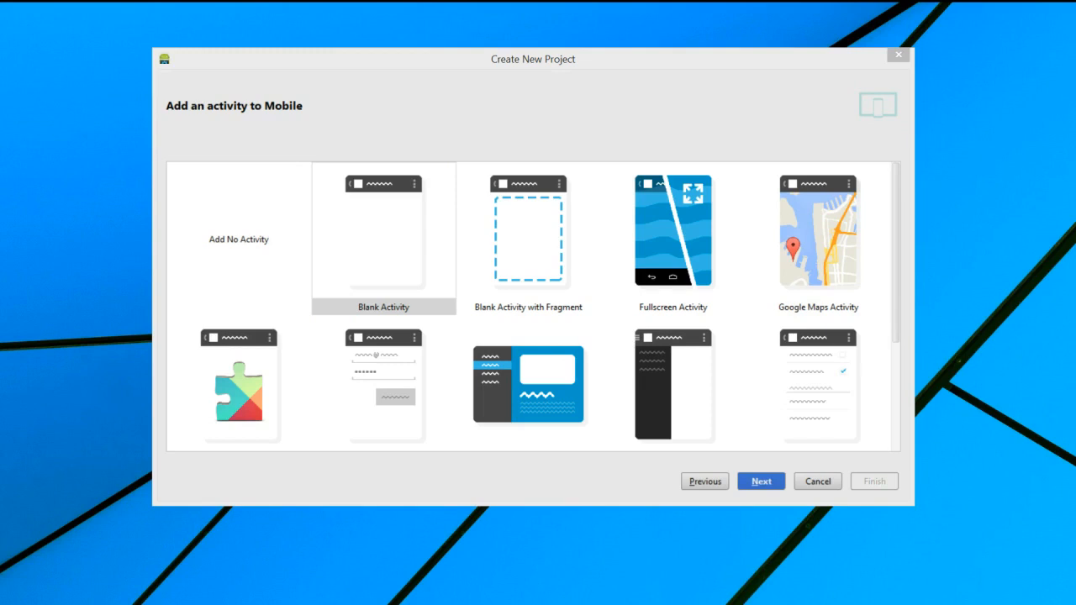
- Choose the Blank Activity template and continue to its naming options
click(384, 235)
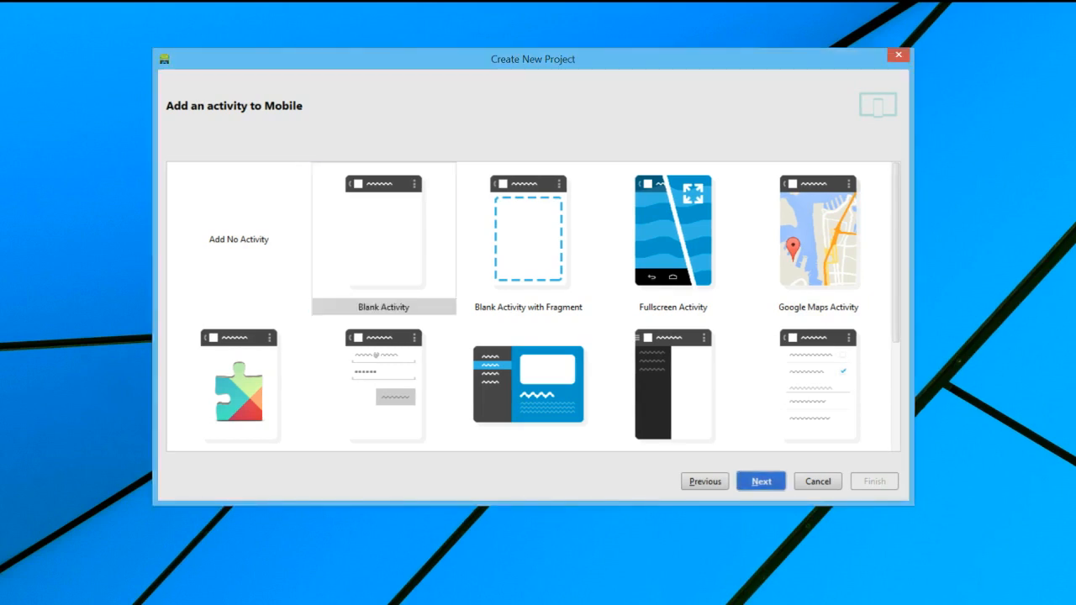
click(760, 480)
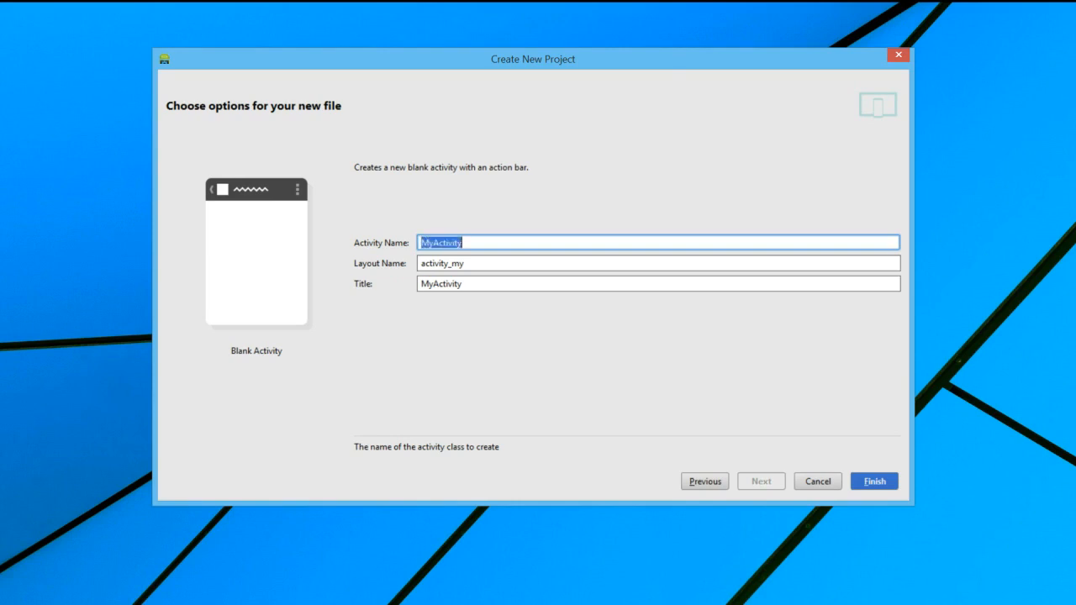
- Name the activity MainActivity with layout activity_main and finish creating the project
text(MainAct)
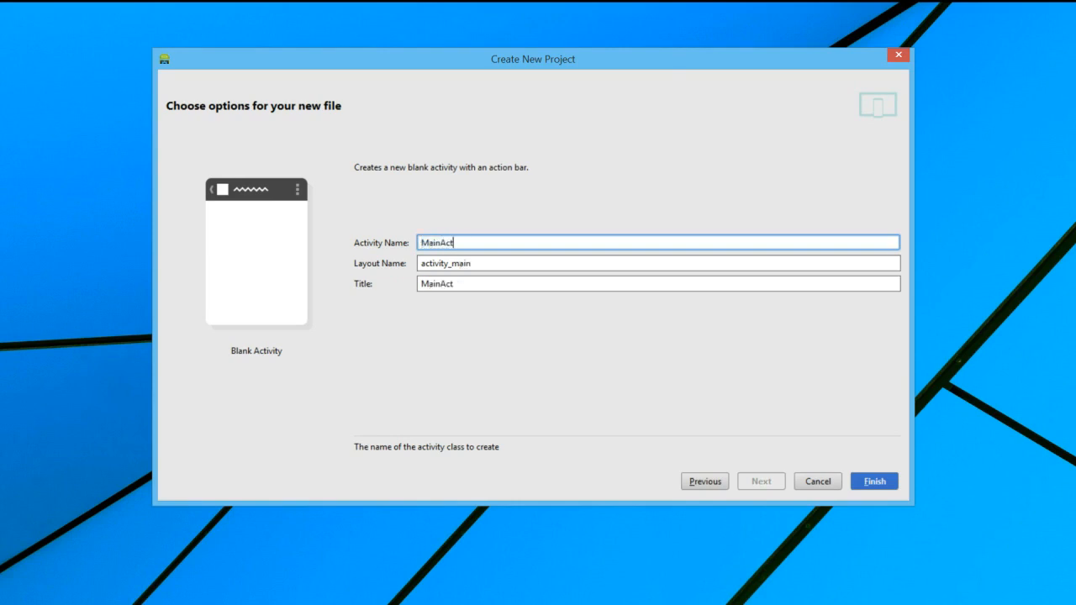
text(ivity)
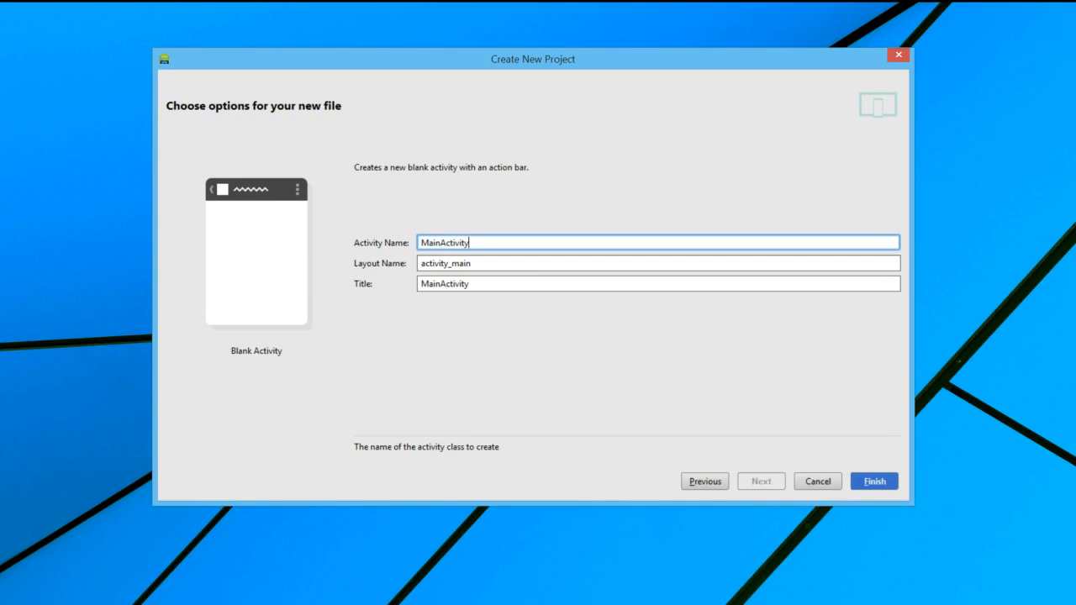
click(817, 481)
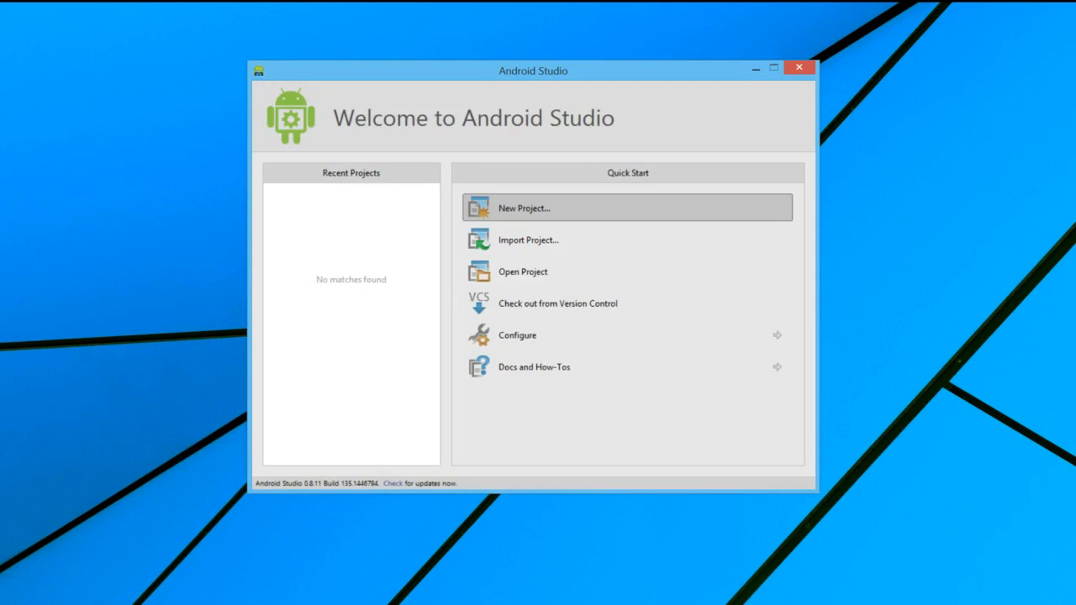
- Open the loaded Example App project and view MainActivity.java
click(525, 209)
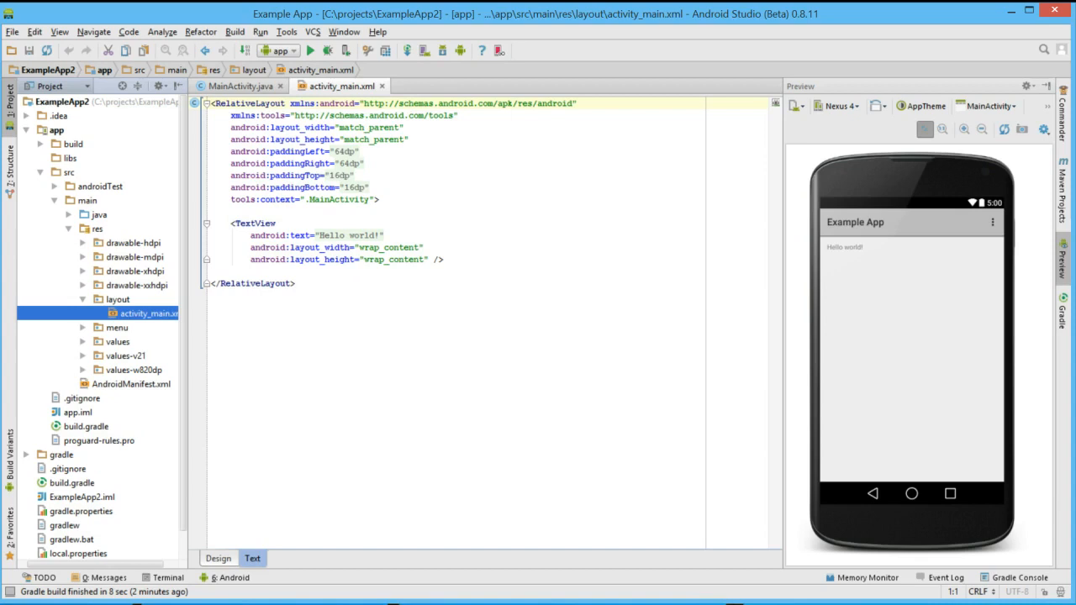
click(69, 215)
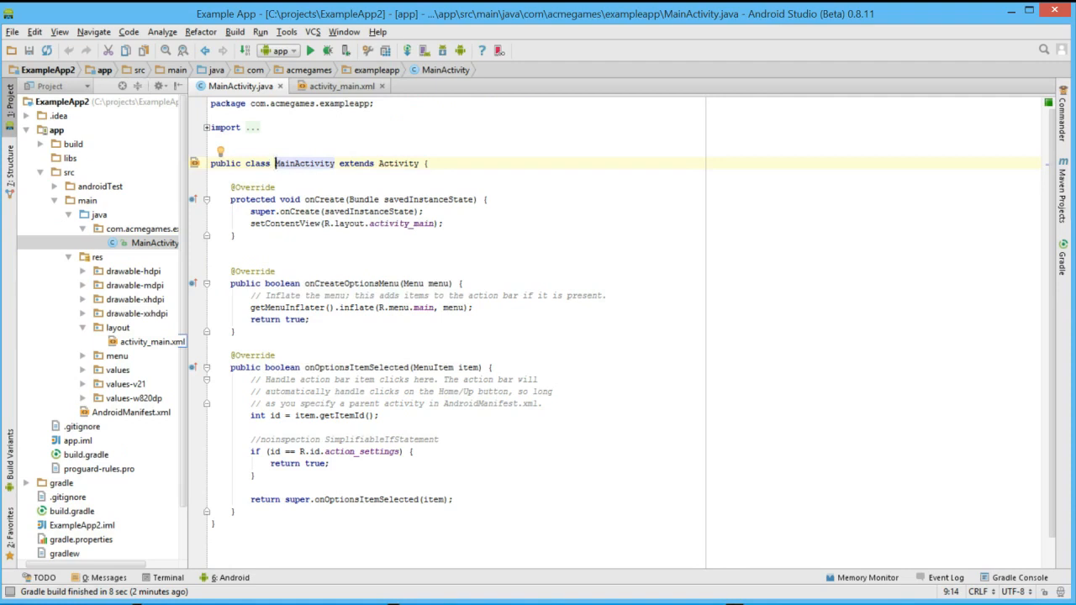
- Remove the accidental TableRow from activity_main.xml, leaving only the Hello world TextView
click(340, 86)
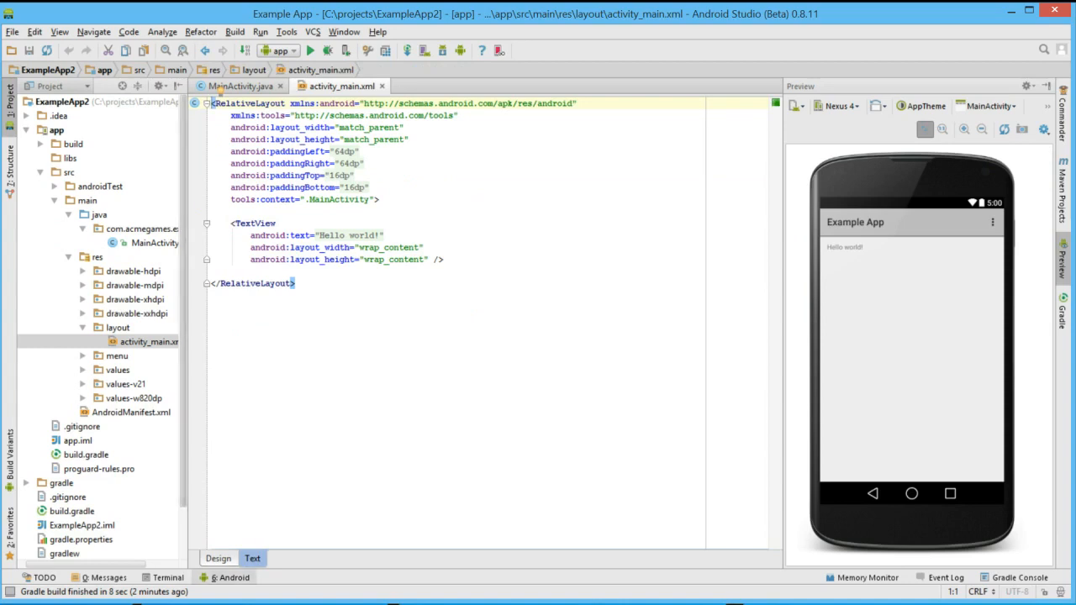
click(219, 558)
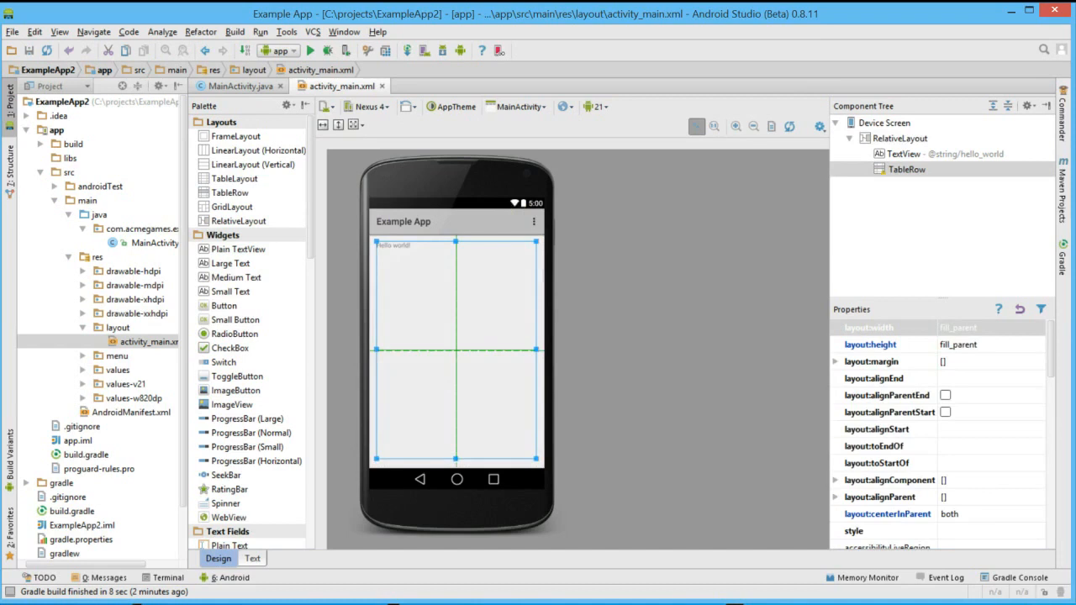
click(252, 557)
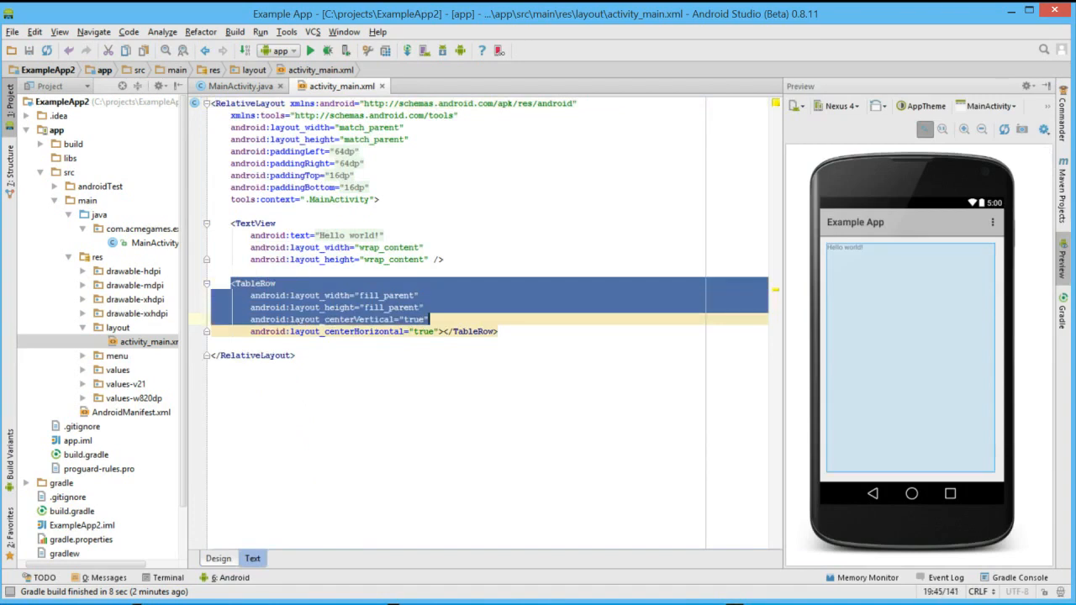
key(Delete)
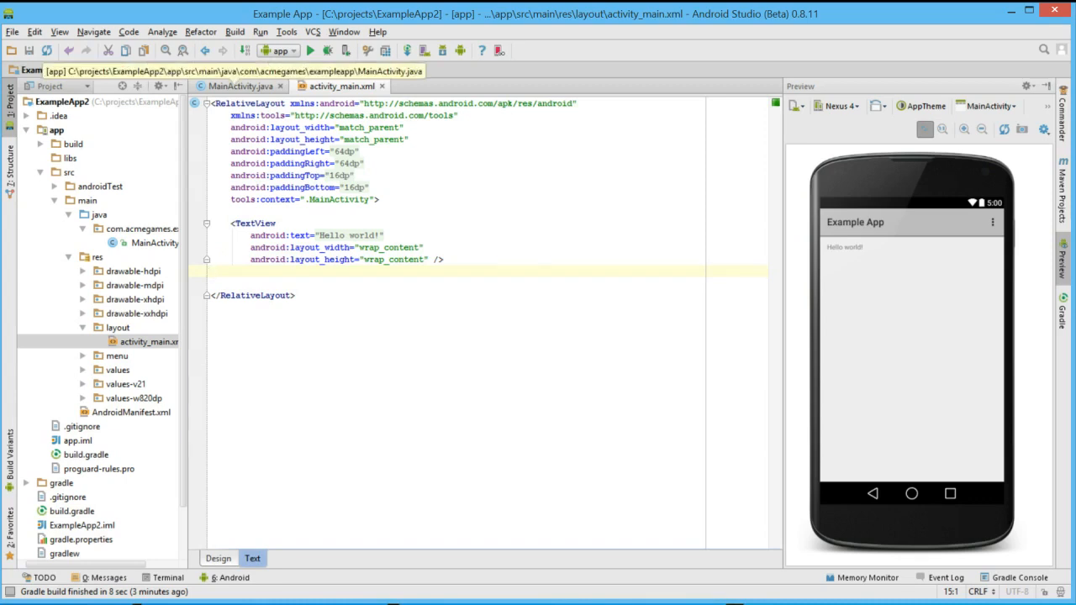
- Declare TextView helloText below setContentView in MainActivity's onCreate
click(239, 86)
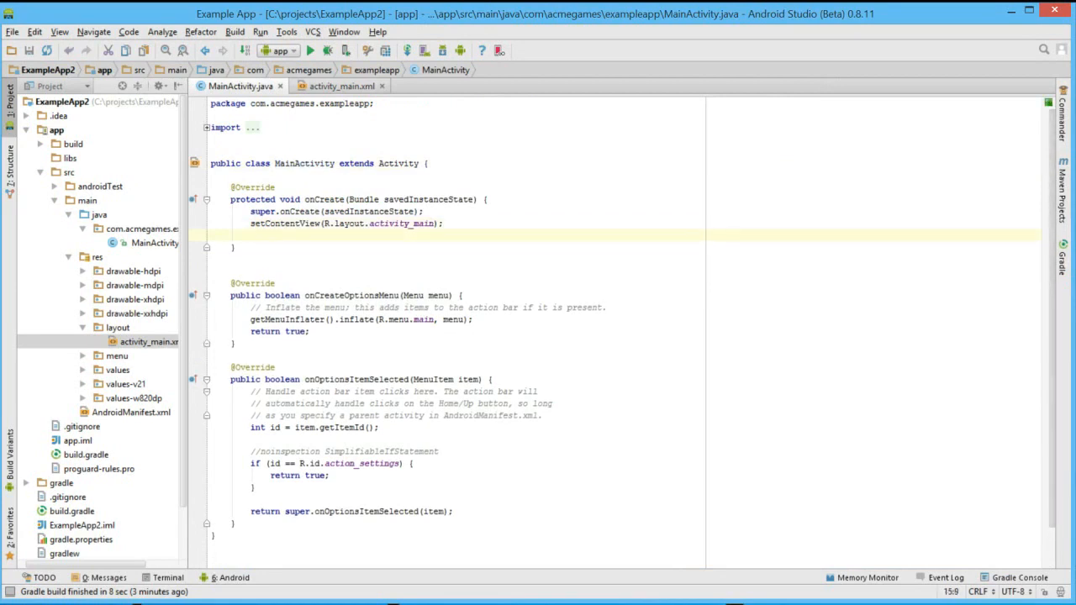
text(Te)
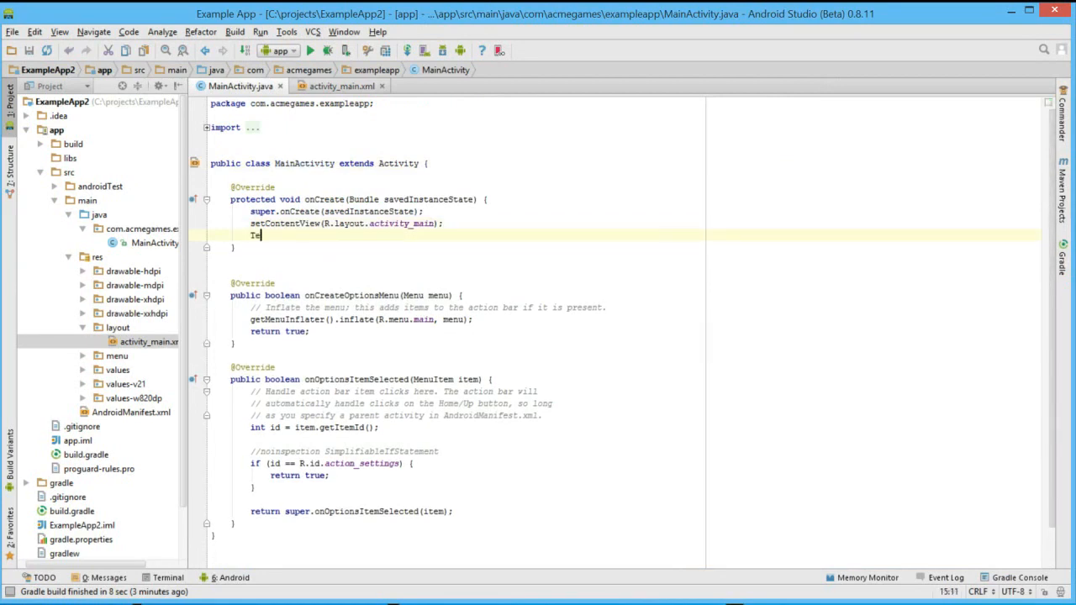
text(xtv)
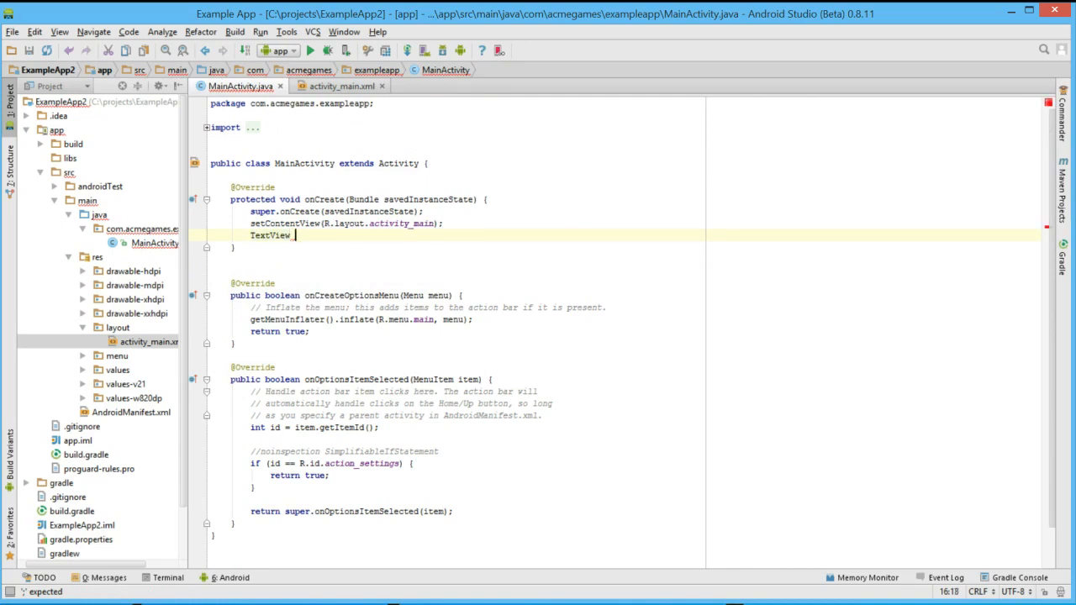
text(hello)
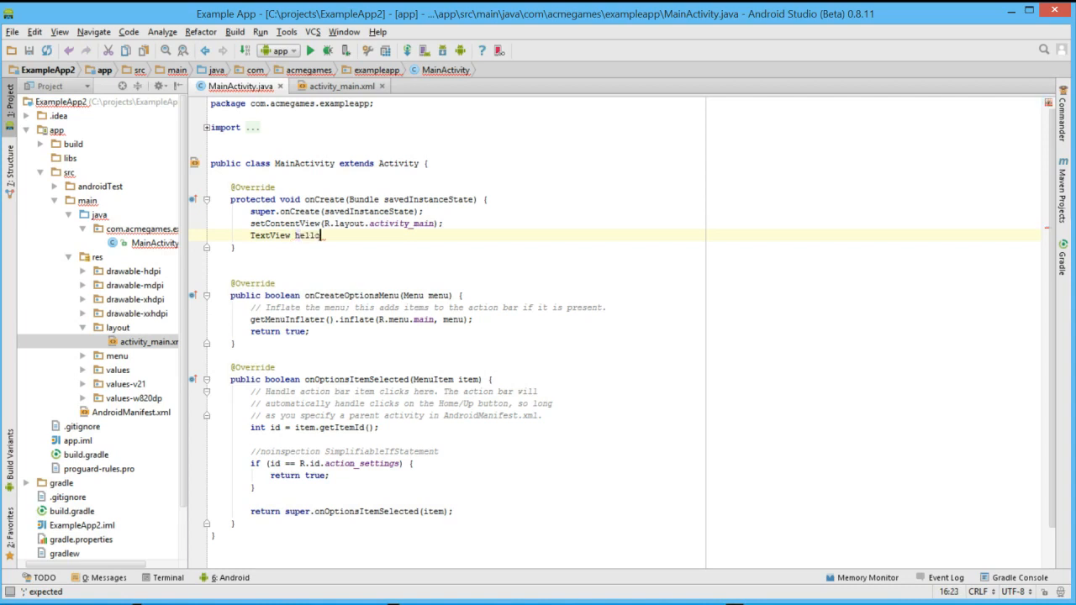
text(Text;)
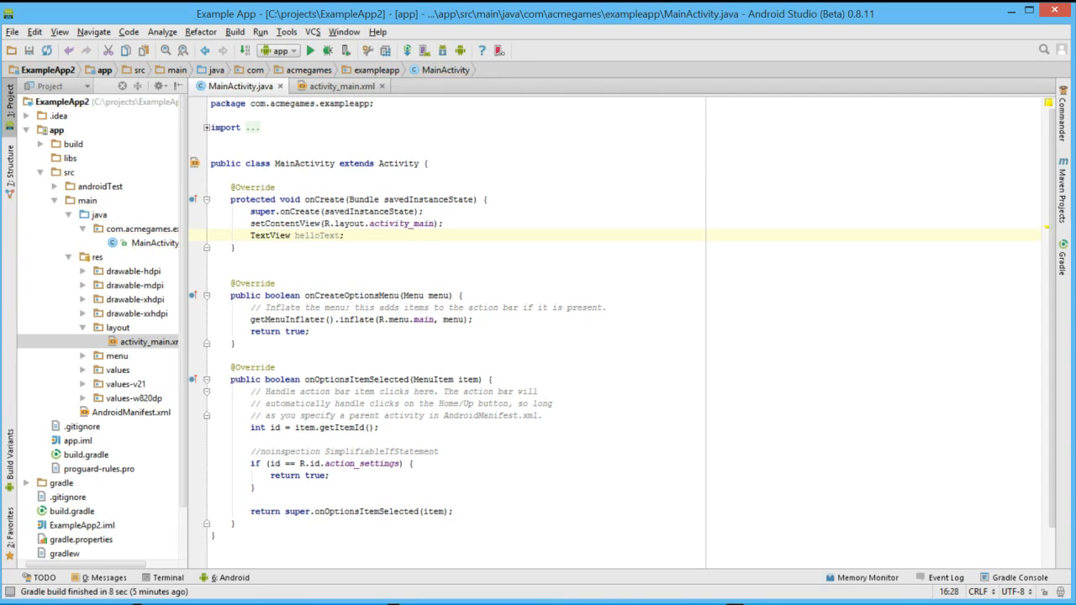
- Add android:id="@+id/myTextView" to the Hello world TextView in activity_main.xml
click(339, 86)
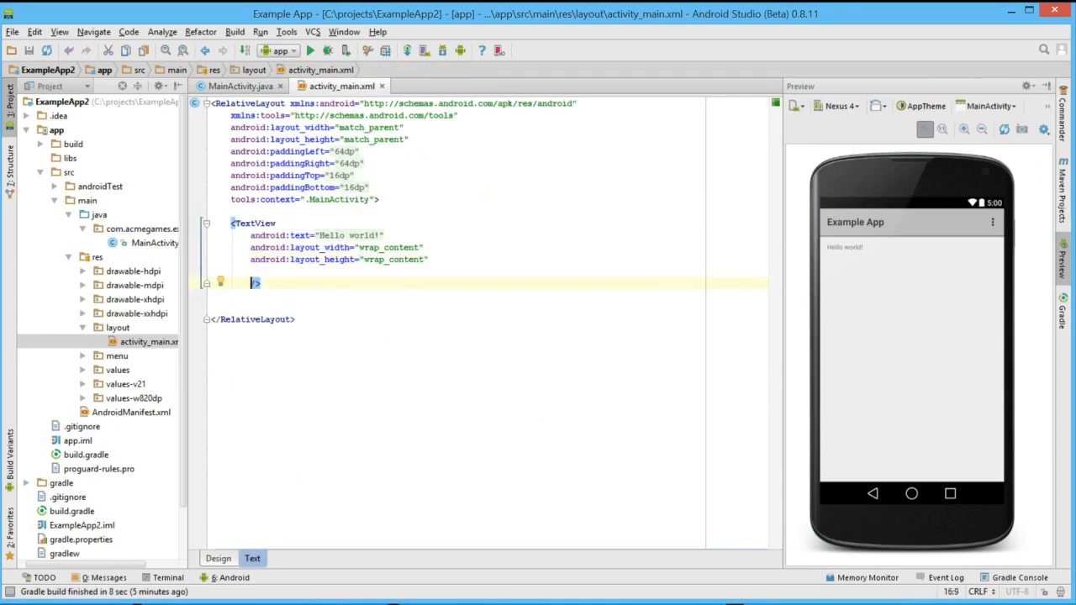
text(id:id="@+id/m)
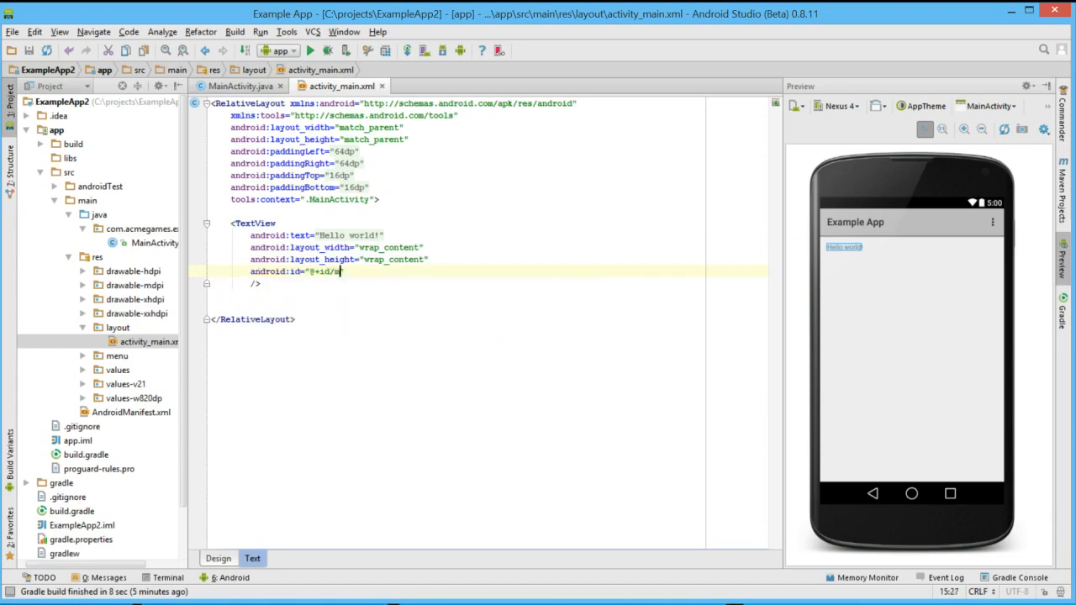
text(myTextView)
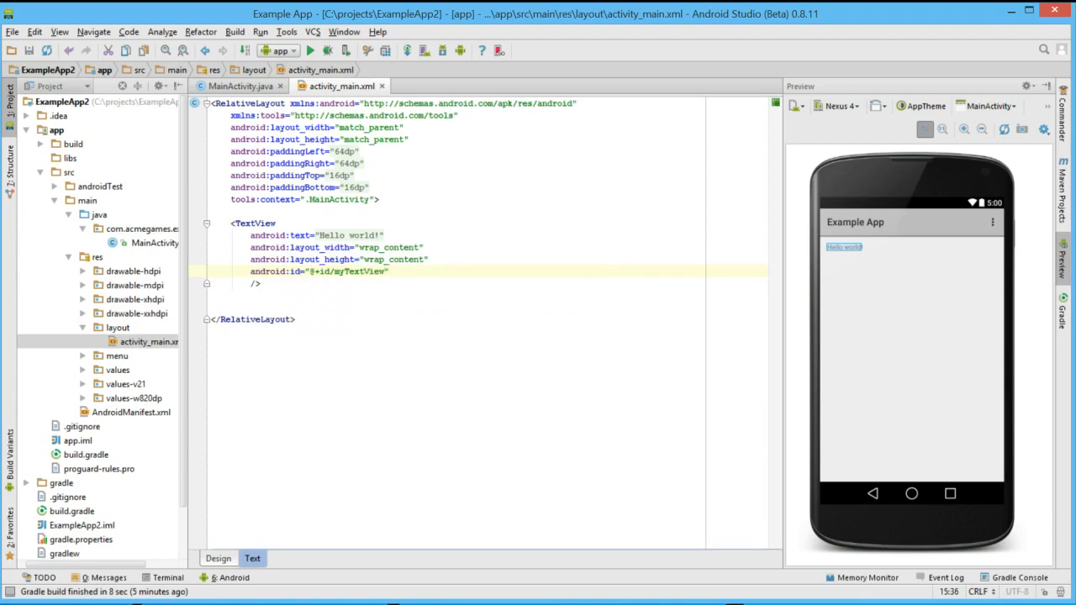
- Complete the line as TextView helloText = findViewById(R.id.myTextView); in MainActivity.java
click(239, 86)
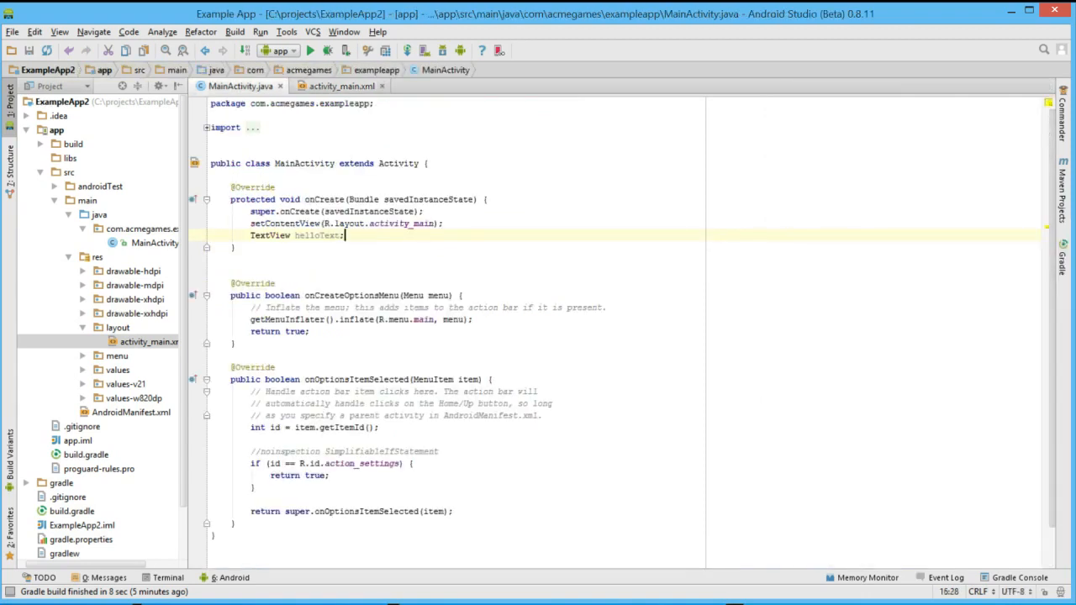
text(= findViewById()
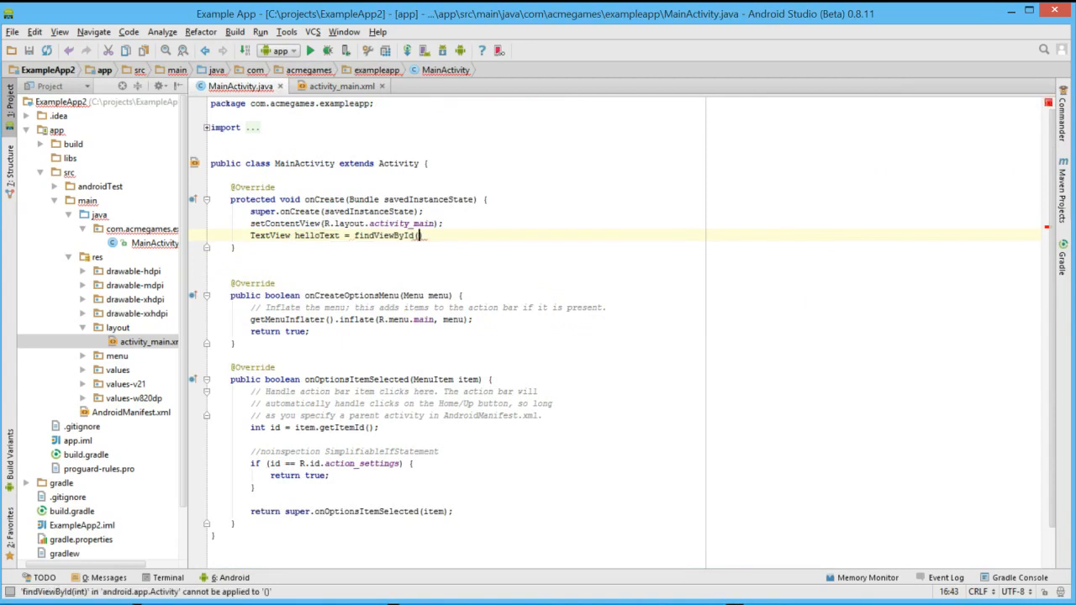
text(R.)
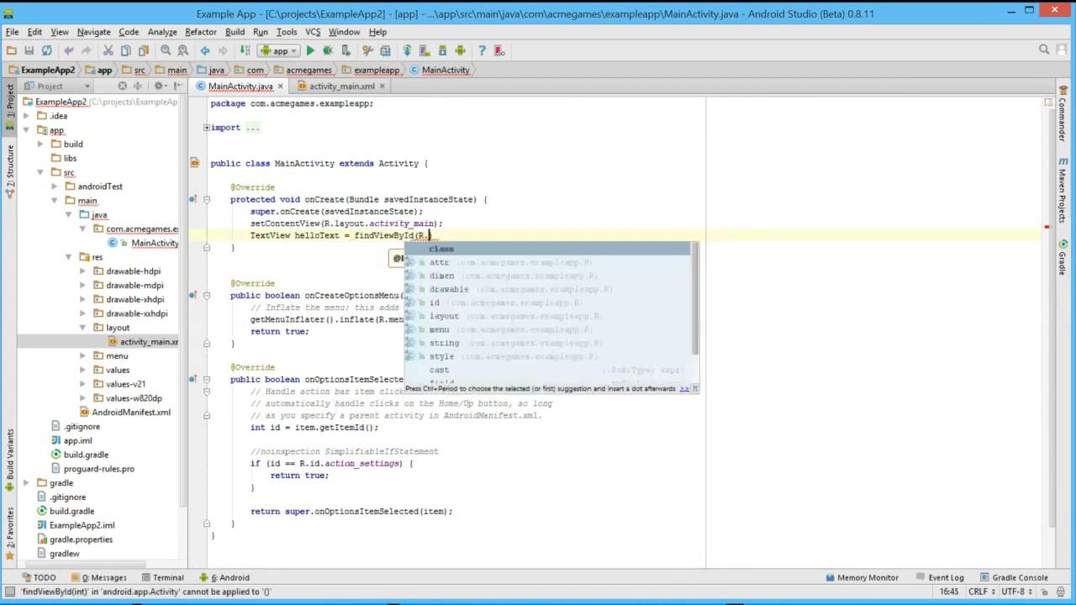
text(myTextView)
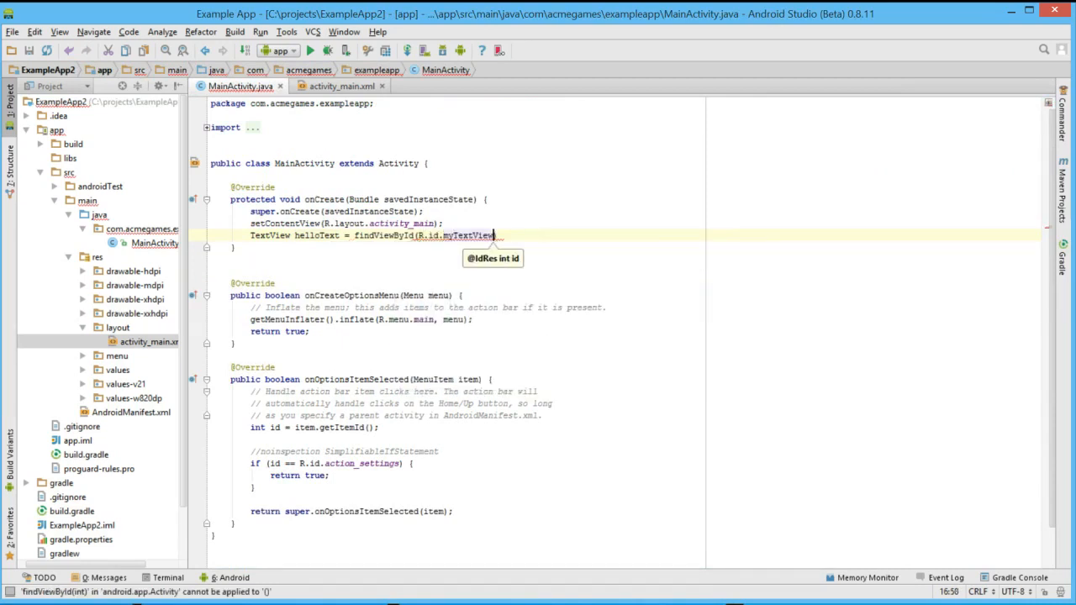
text(;)
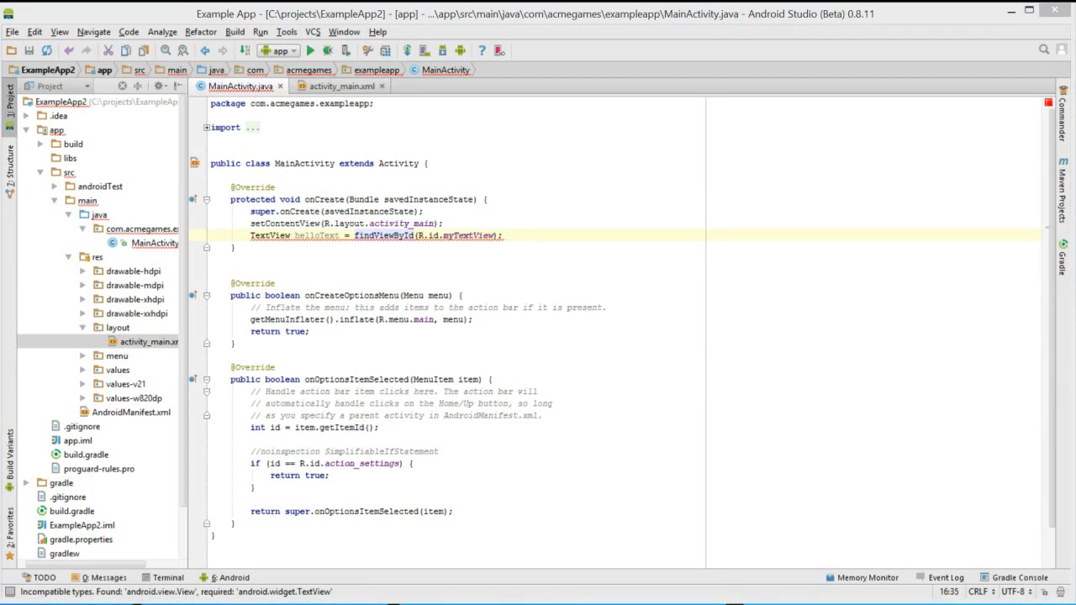
- Apply the quick-fix that casts findViewById to android.widget.TextView for the helloText assignment
double_click(363, 235)
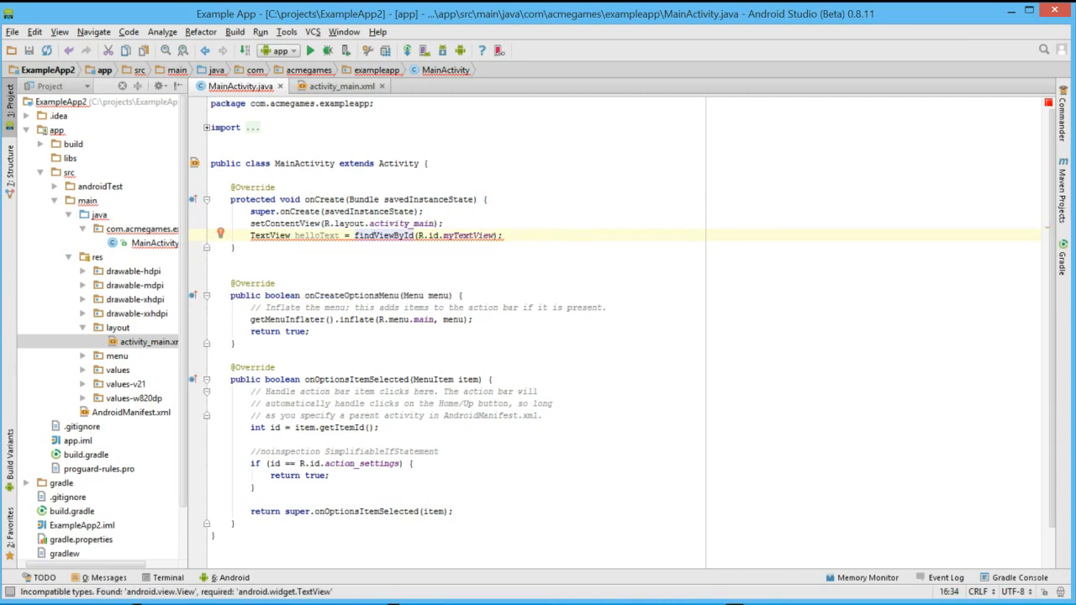
click(222, 232)
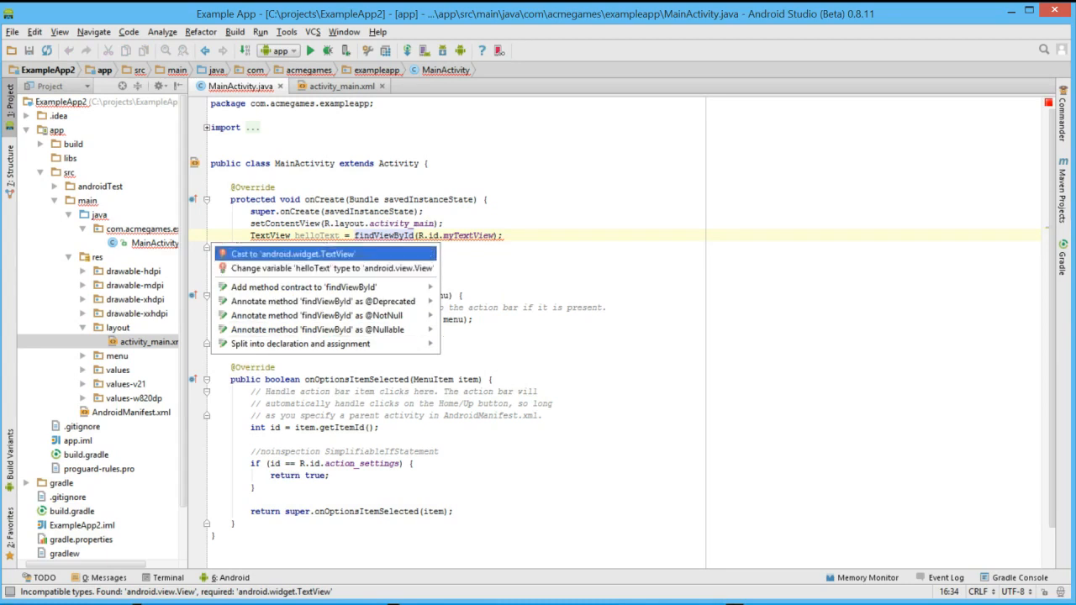
click(293, 254)
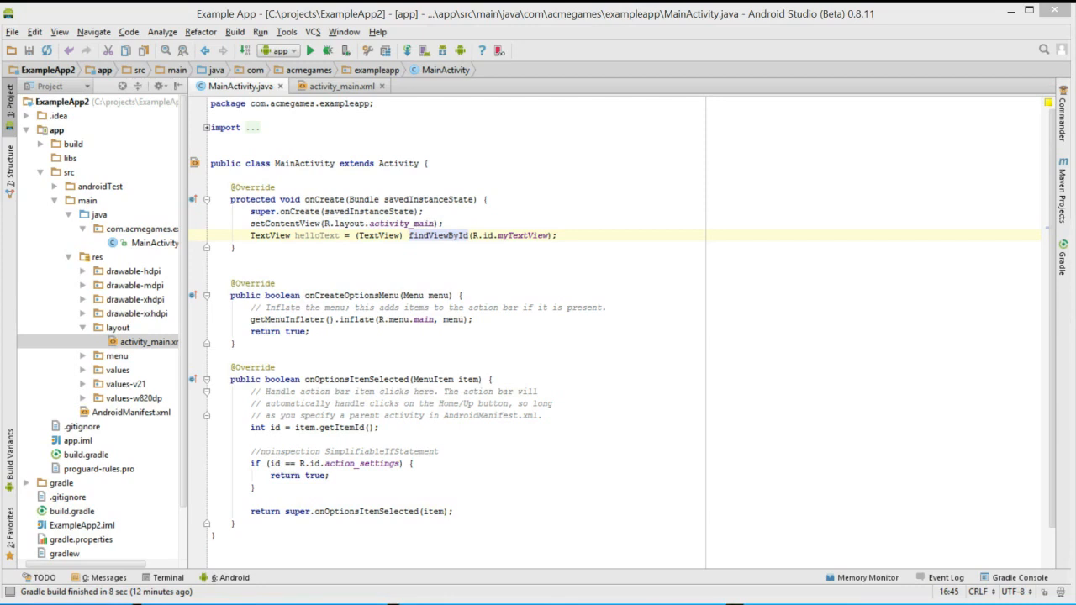
mouse_move(423, 50)
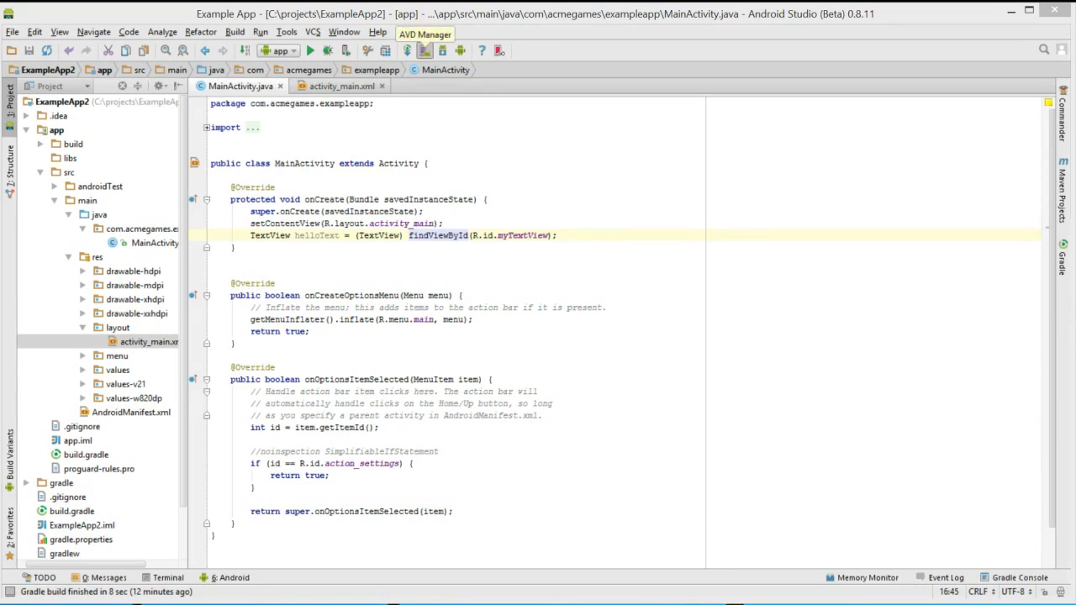
- Launch the nexus_5 virtual device from the AVD Manager with default launch options
click(424, 34)
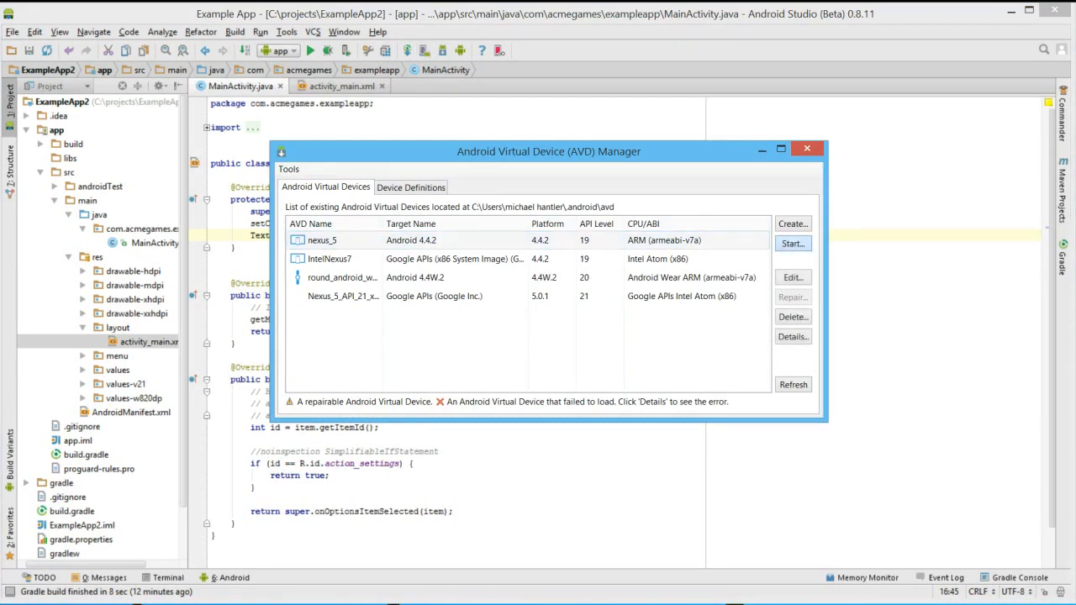
click(790, 242)
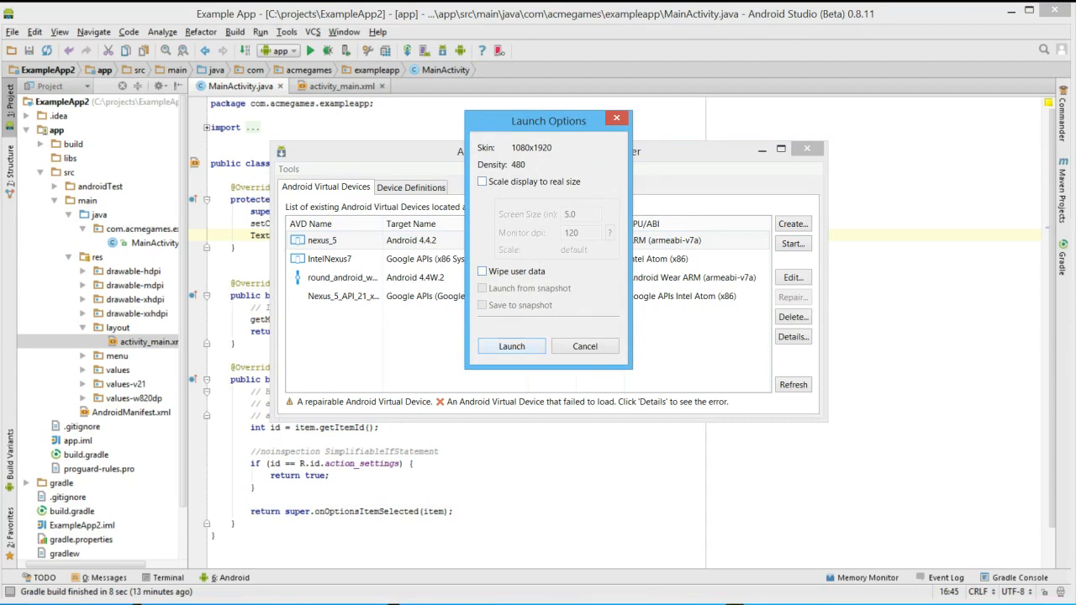
click(511, 346)
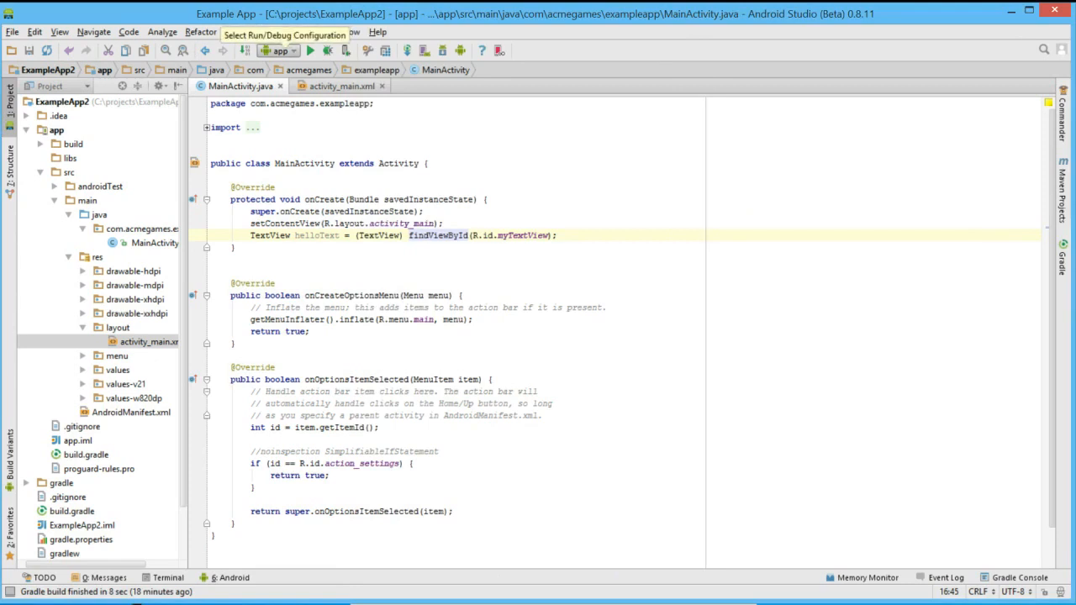
- Add a breakpoint on the helloText line and run the app on the running nexus_5 emulator
click(296, 50)
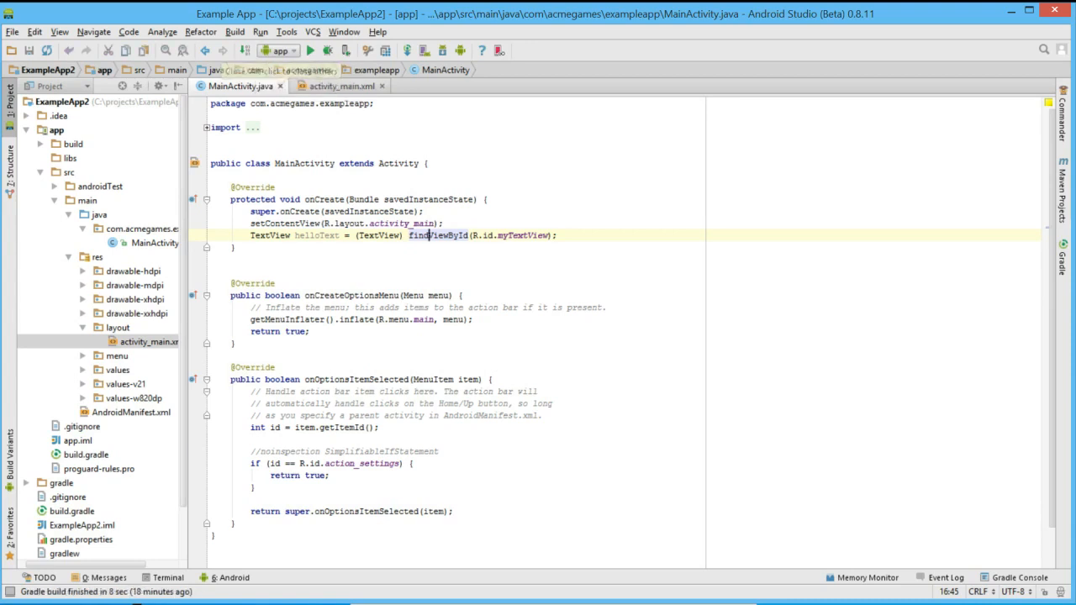
click(309, 51)
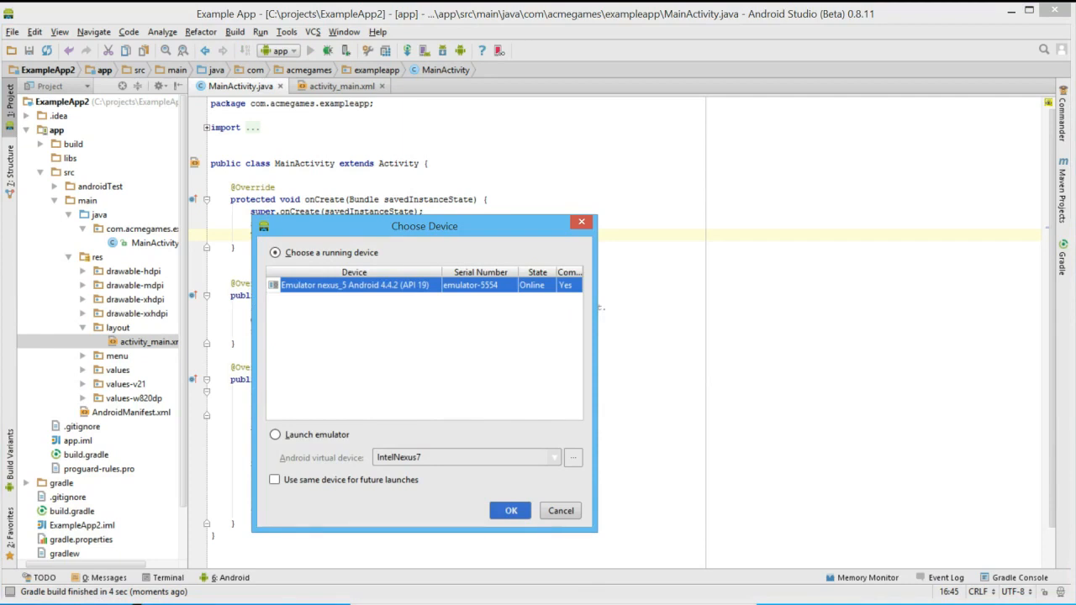
click(511, 511)
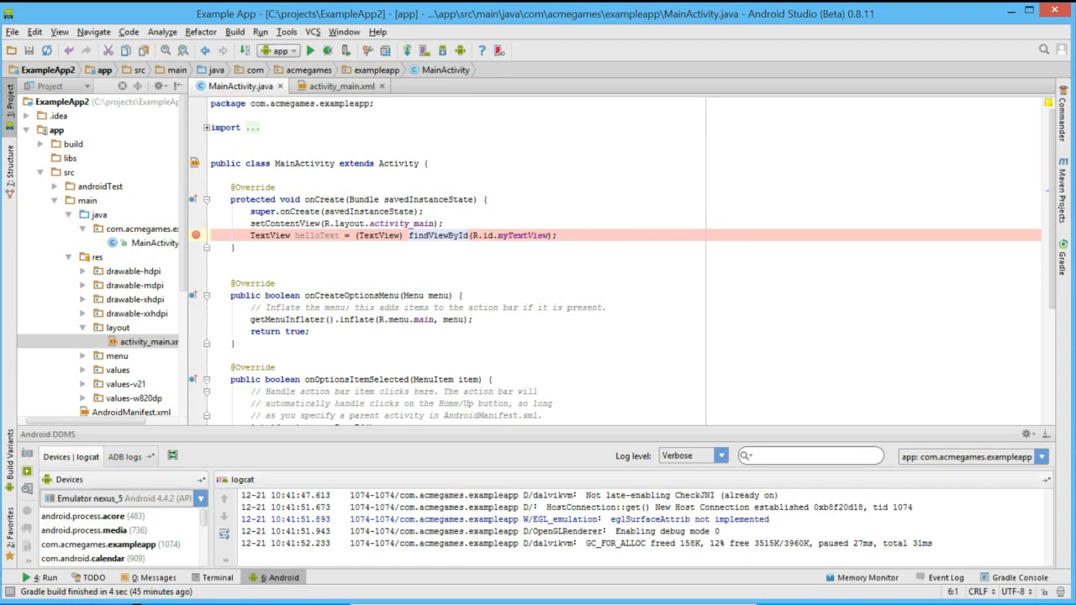
- Debug the app on the running nexus_5 emulator until it pauses at the onCreate breakpoint
click(299, 51)
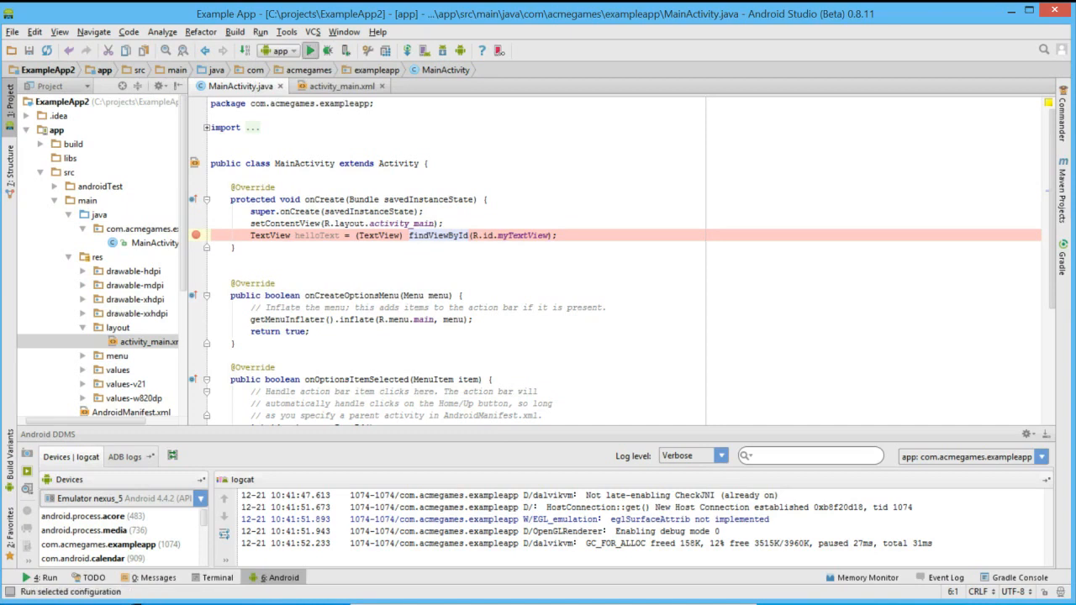
mouse_move(282, 50)
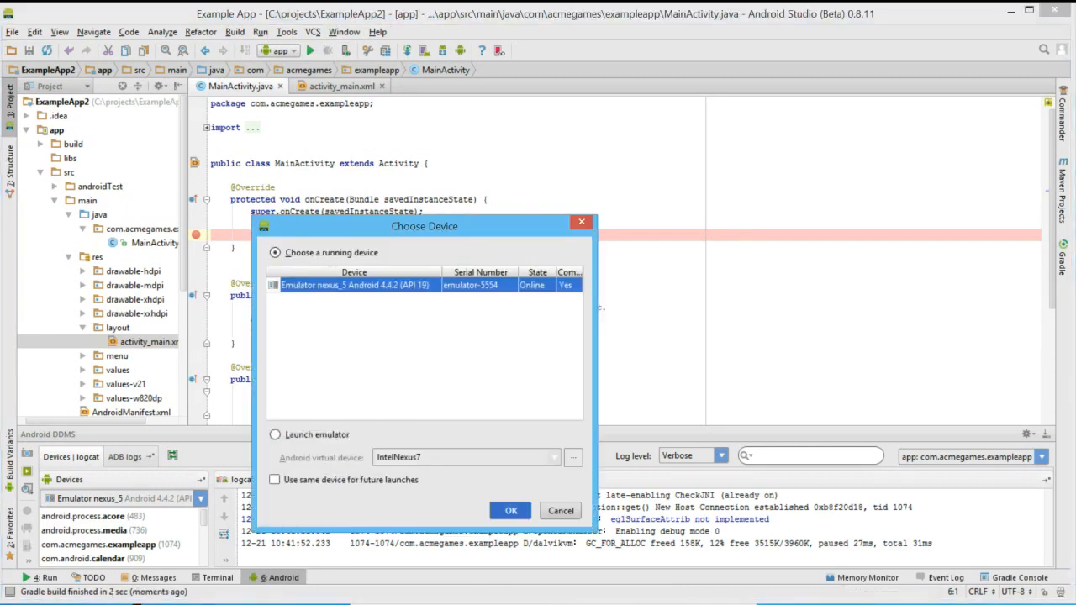
click(511, 511)
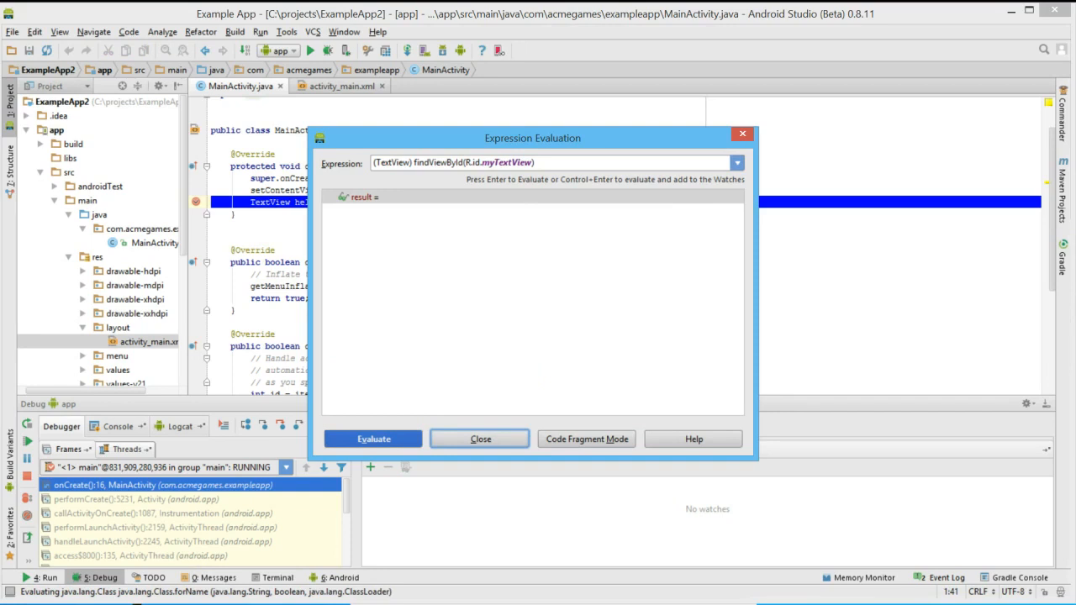
- Evaluate (TextView) findViewById(R.id.myTextView), expand the result showing mText "Hello world!", then append .get for completions
drag(532, 138, 539, 92)
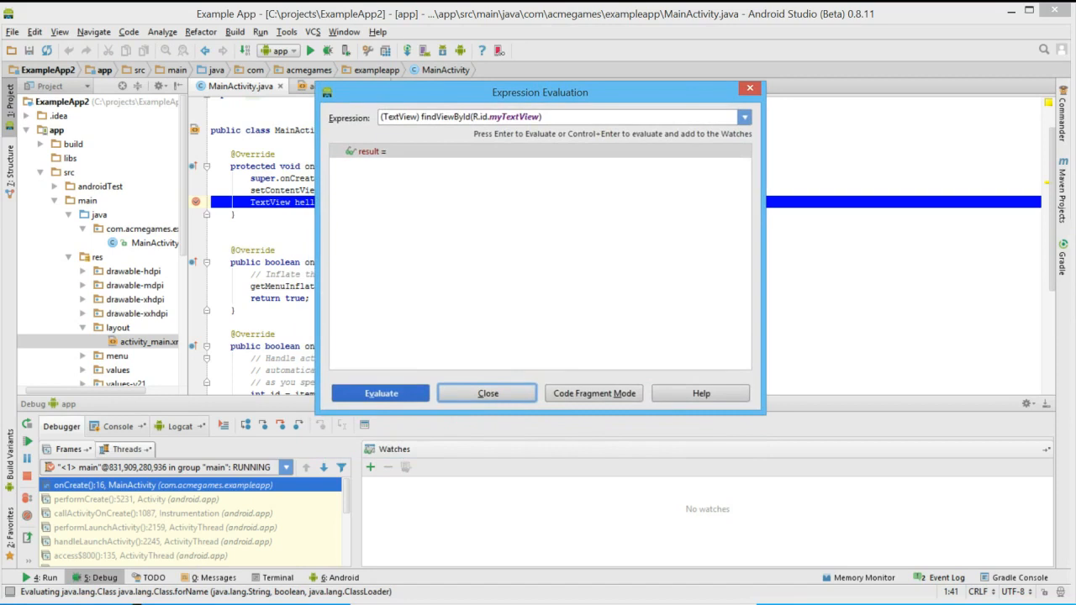
click(380, 393)
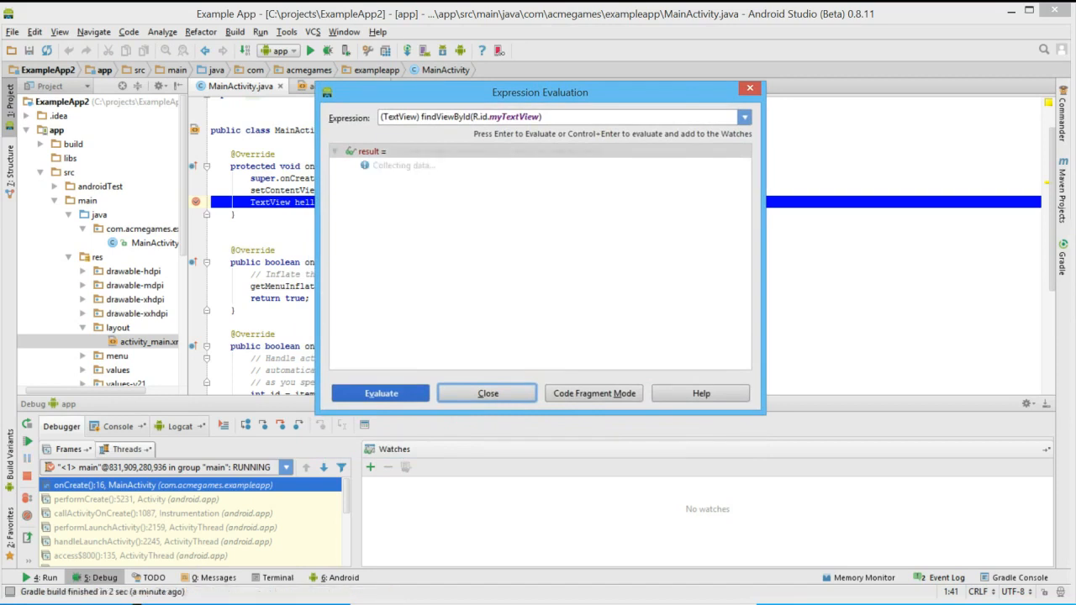
click(380, 393)
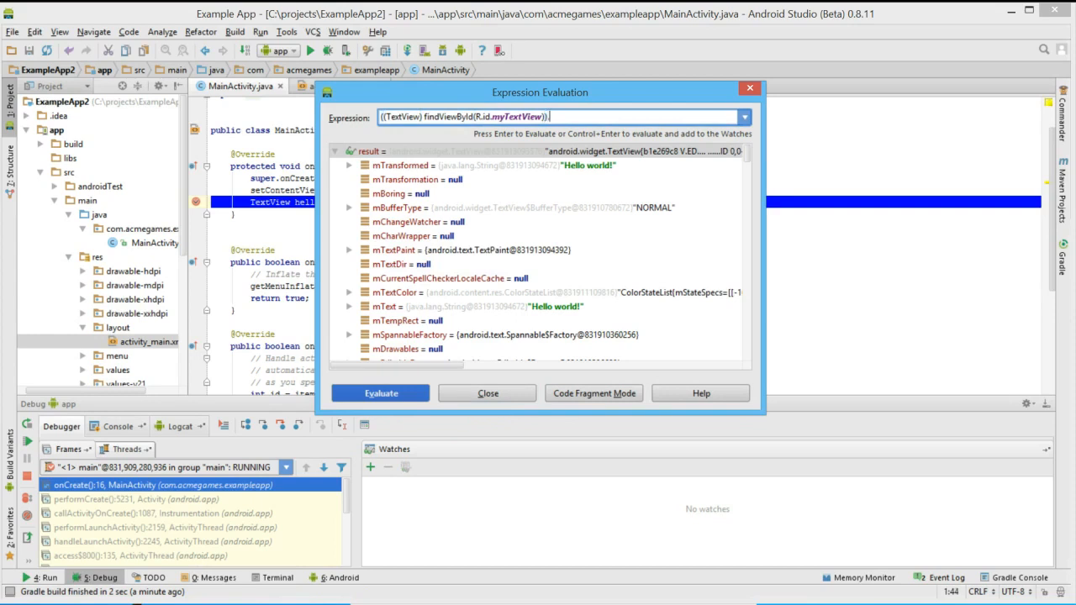
text(.get)
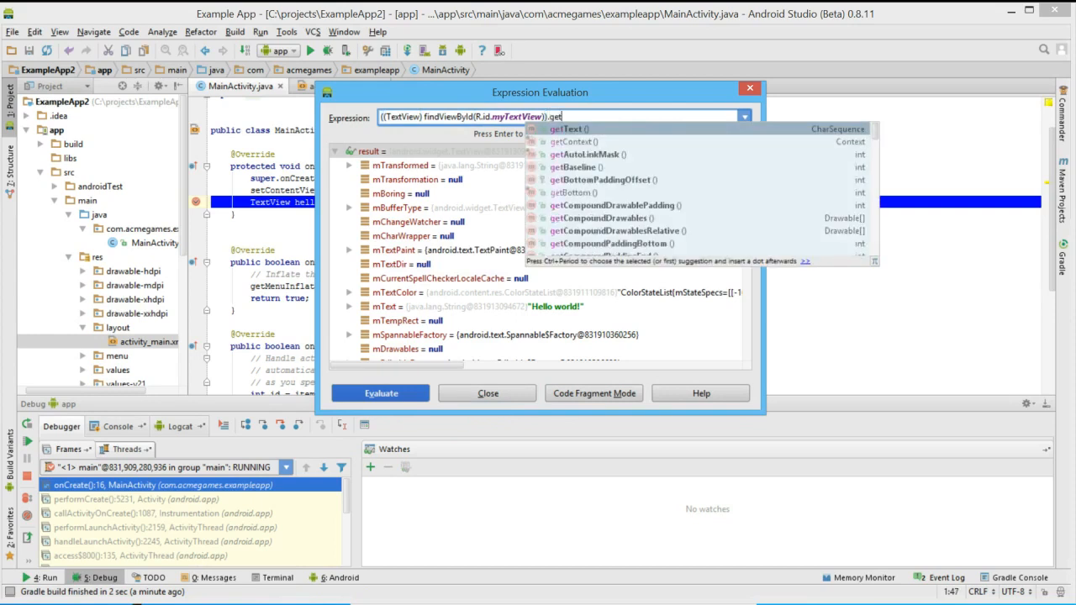